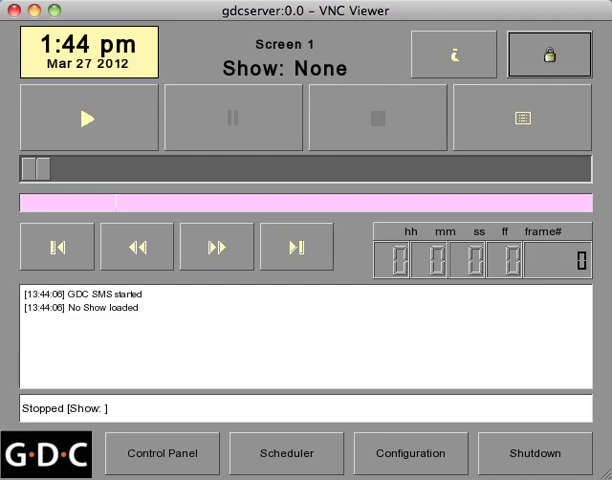
pyautogui.moveTo(97, 313)
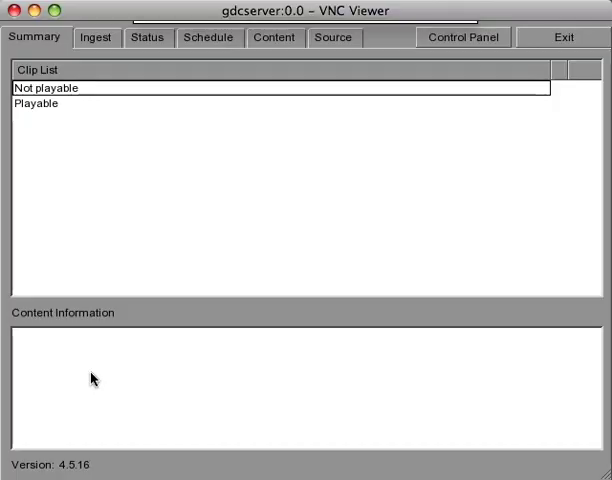
# - Switch from the Control Panel to the content management Summary showing the Clip List
pyautogui.click(96, 37)
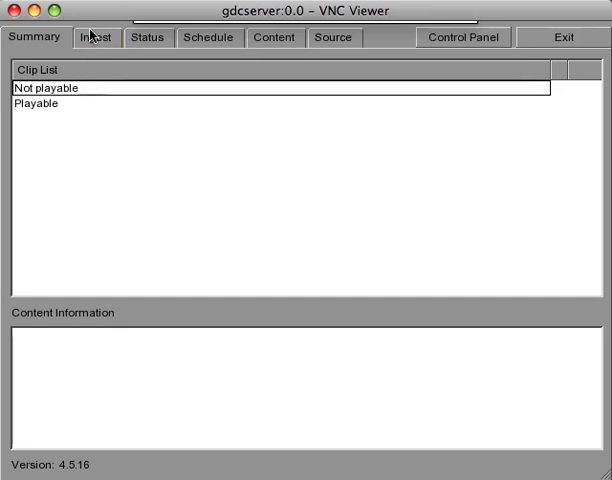
# - Set the ingest source to CRU and open the drive's storage device prompt
pyautogui.click(95, 37)
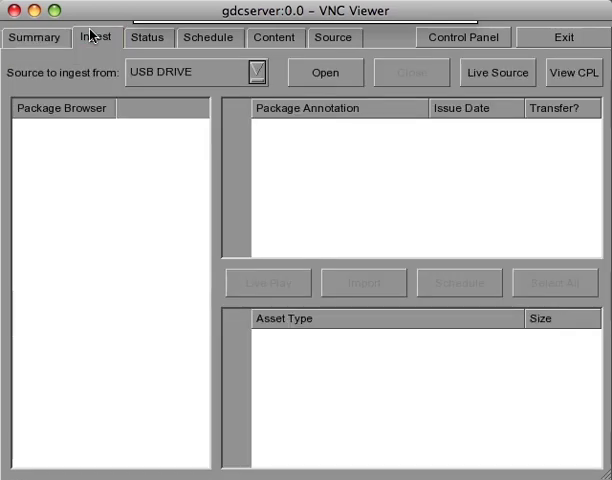
pyautogui.click(255, 72)
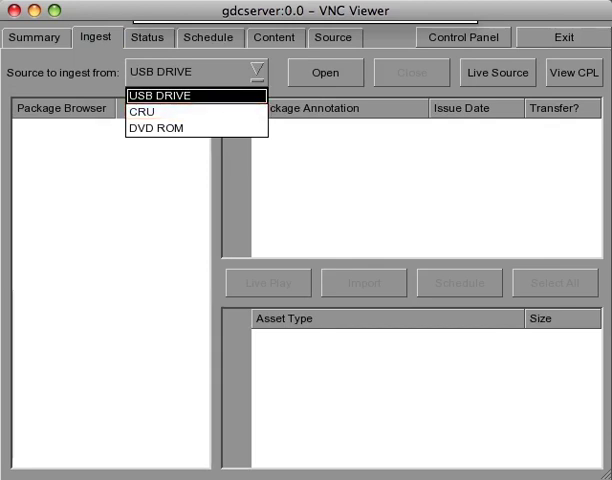
pyautogui.click(175, 108)
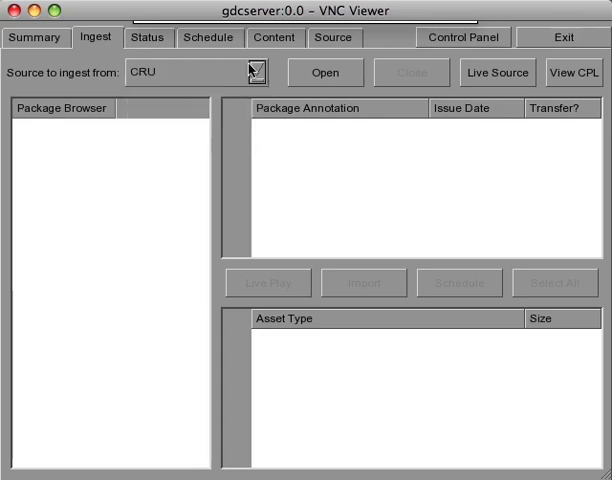
pyautogui.click(324, 72)
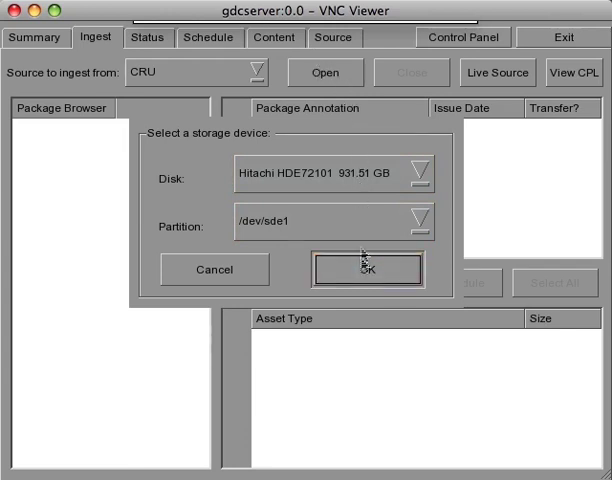
# - Confirm the Hitachi disk partition /dev/sde1 to mount the CRU and list its folders
pyautogui.click(362, 270)
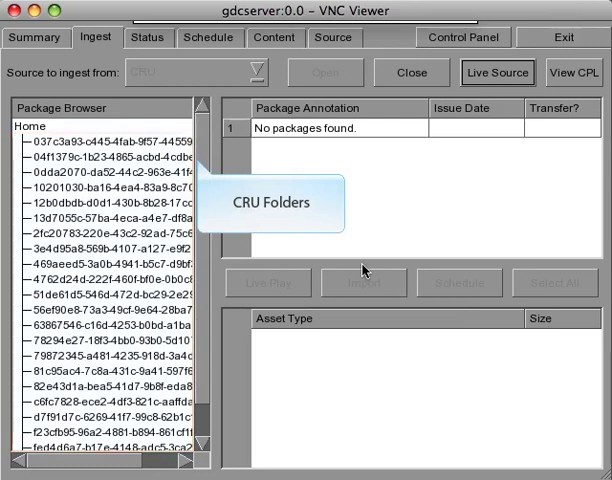
pyautogui.moveTo(90, 147)
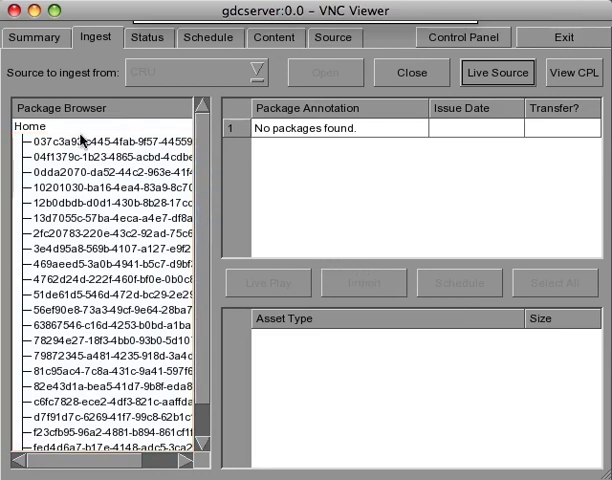
# - Load the first CRU folder and import the DATE-NIGHT trailer package
pyautogui.click(100, 143)
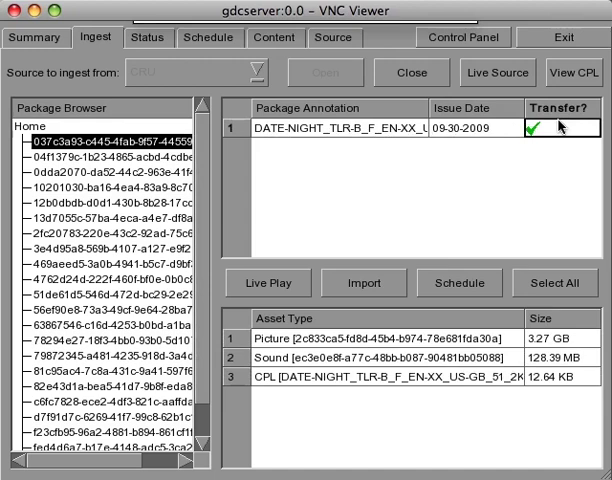
pyautogui.moveTo(405, 247)
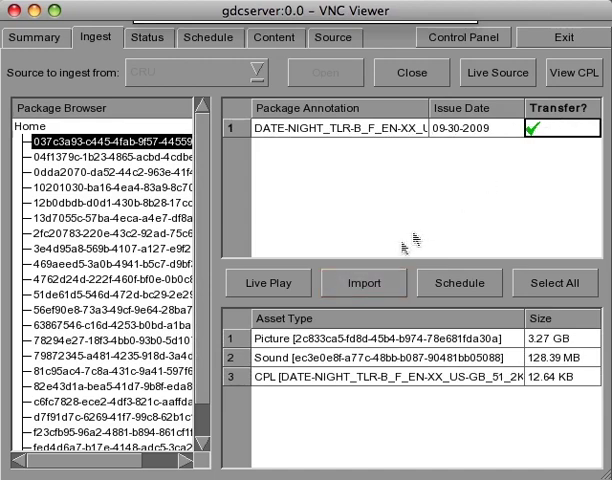
pyautogui.click(363, 282)
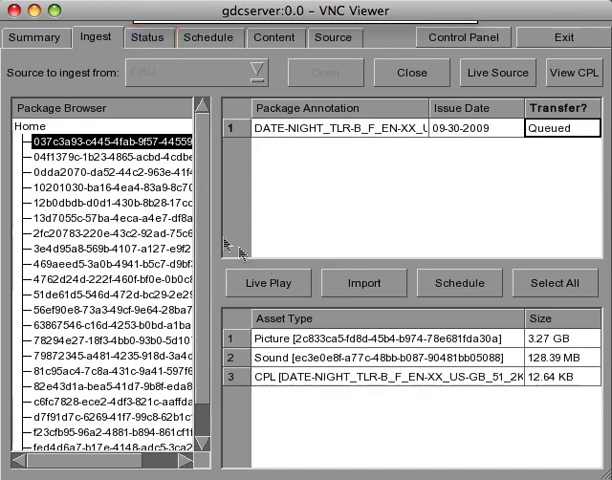
# - Verify the ingest is Finished at 100% and the 3.40 GB trailer is listed in Content
pyautogui.click(143, 37)
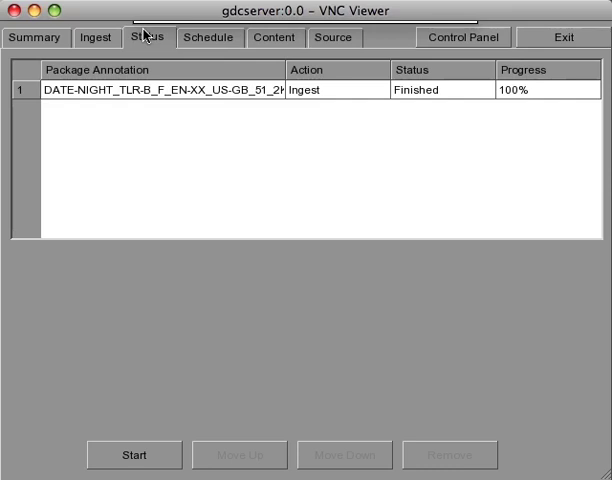
pyautogui.moveTo(277, 36)
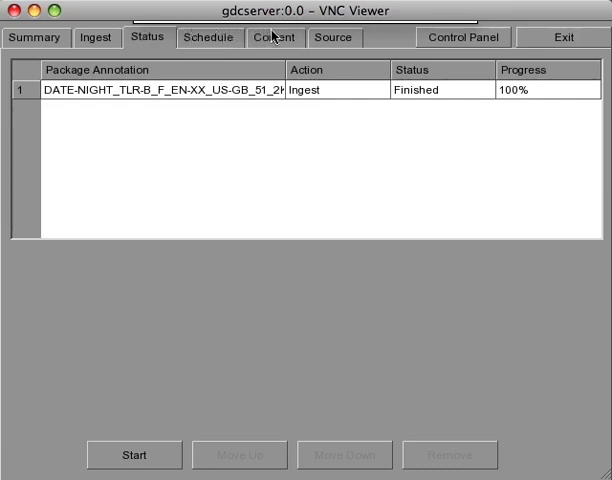
pyautogui.click(276, 37)
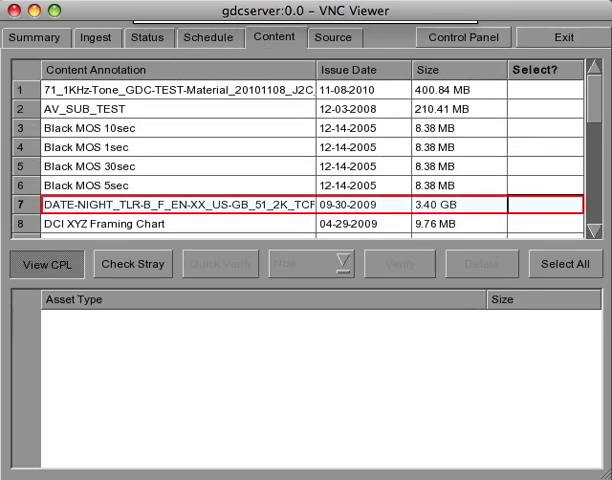